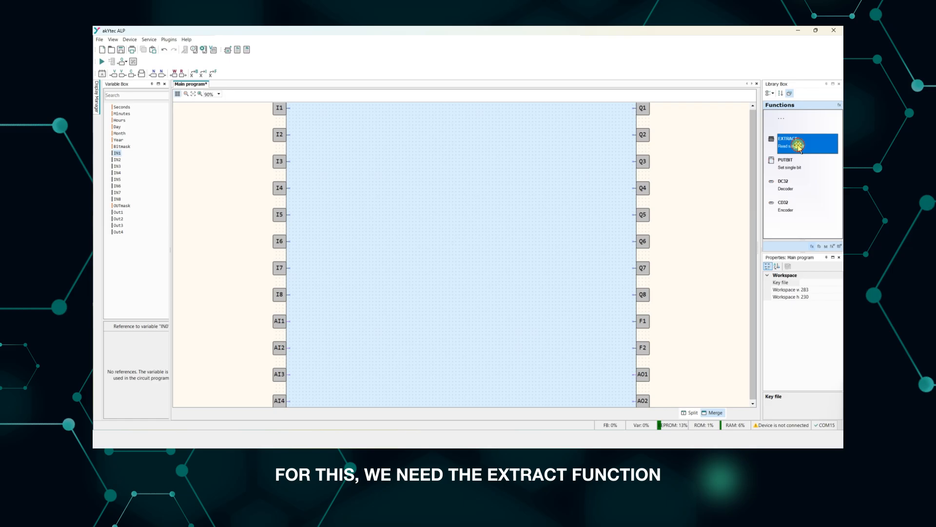
# - Place an EXTRACT block with Bitmask on X, constant 0 on N, and output to IN1
pyautogui.moveTo(787, 141); pyautogui.dragTo(383, 145)
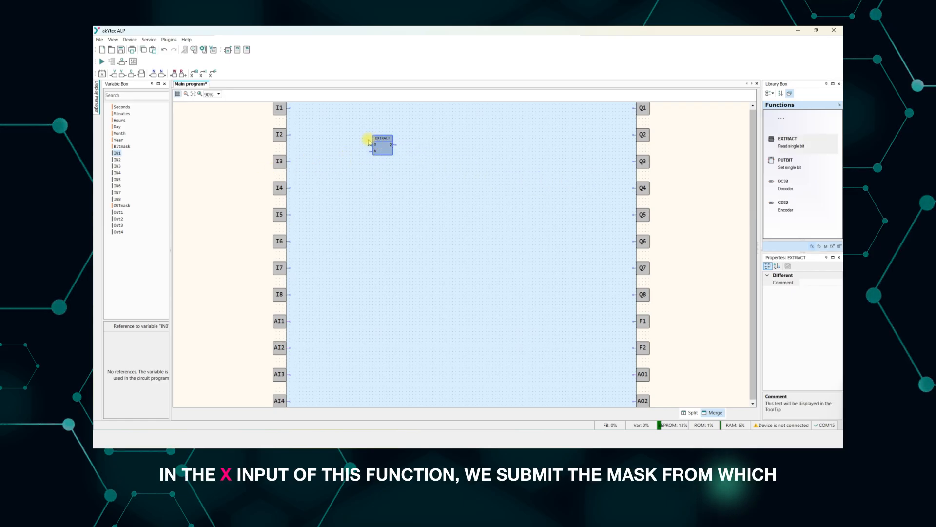
pyautogui.click(345, 159)
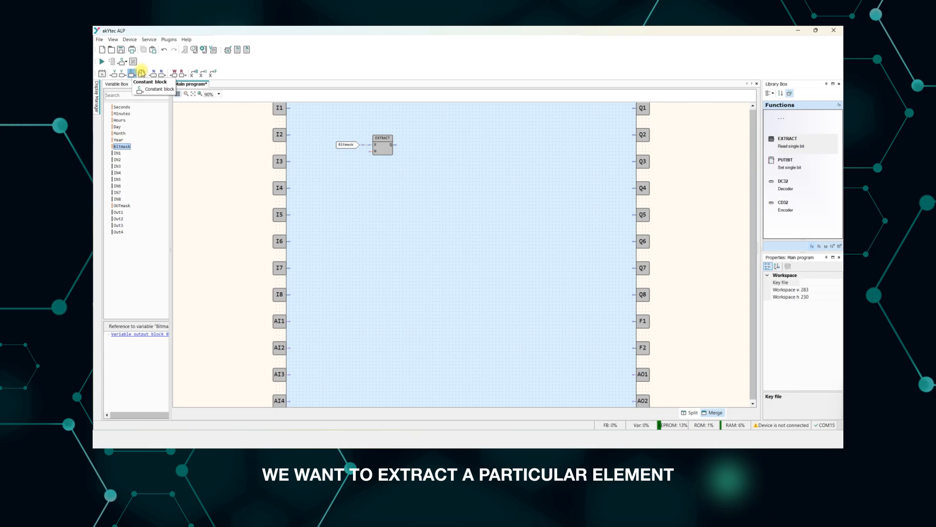
pyautogui.click(346, 154)
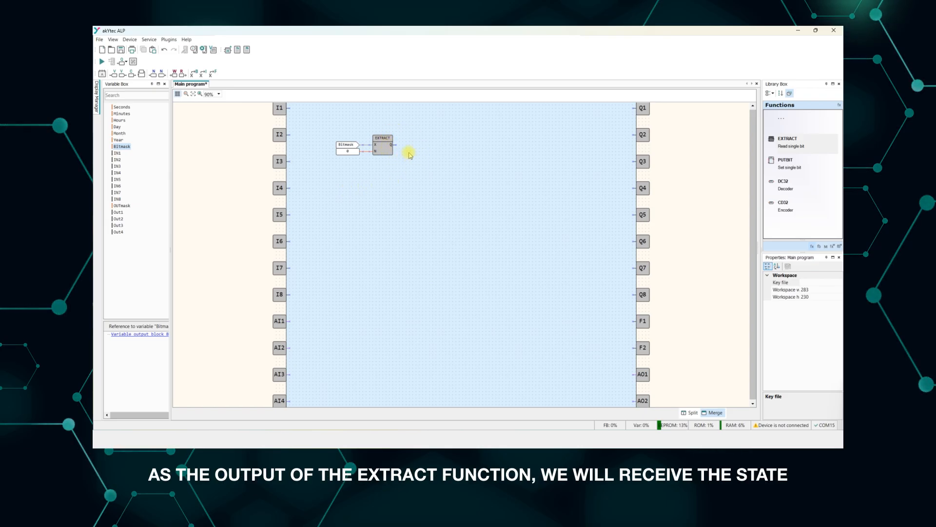
pyautogui.click(117, 153)
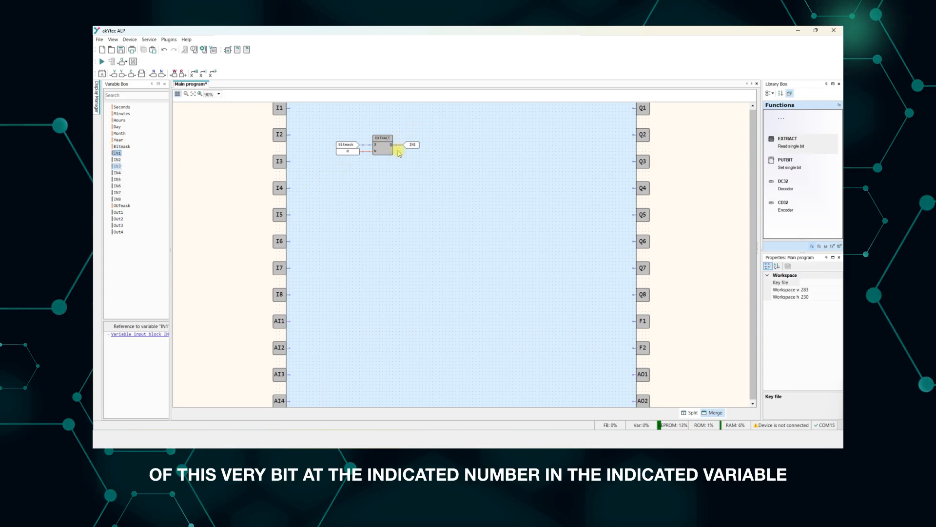
pyautogui.moveTo(354, 190)
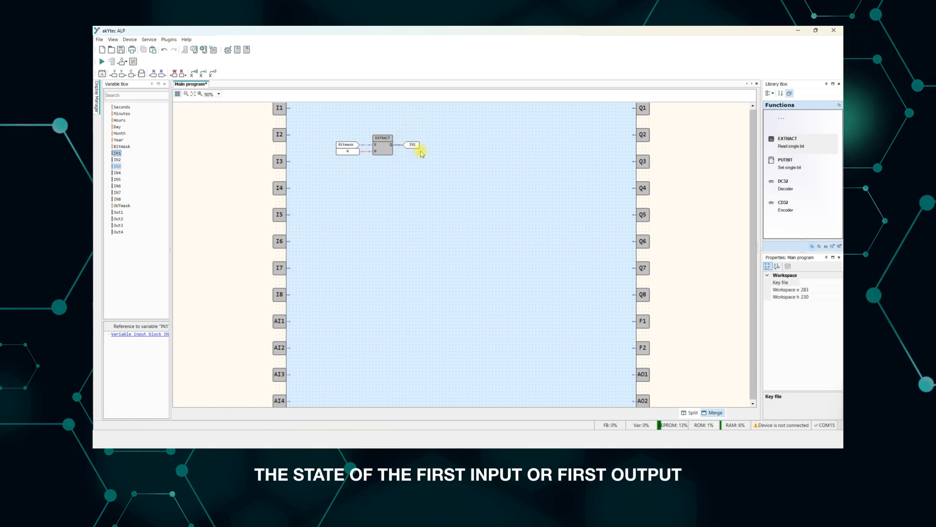
pyautogui.moveTo(393, 176)
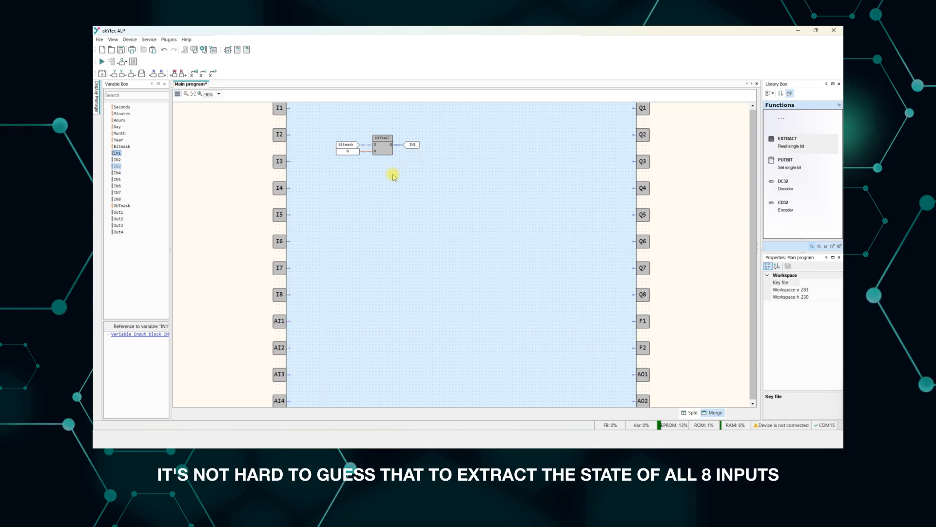
pyautogui.moveTo(183, 189)
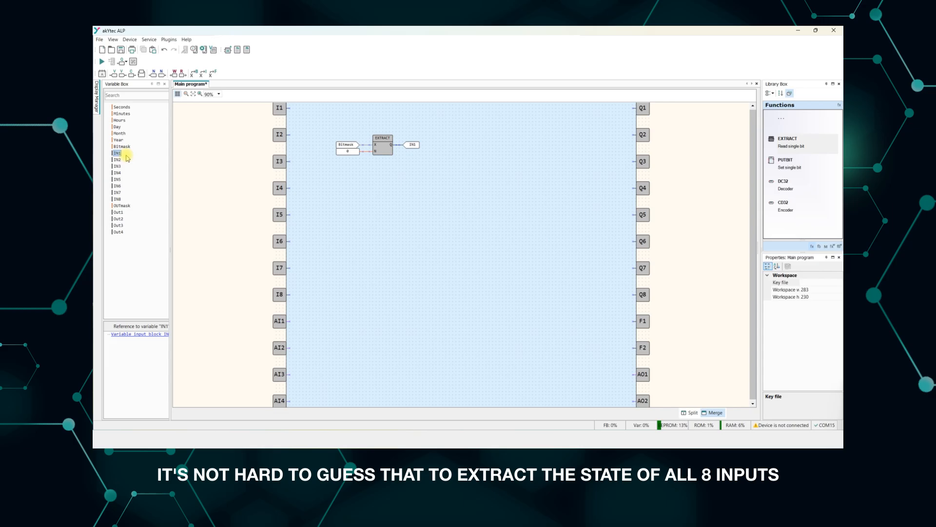
pyautogui.moveTo(335, 203)
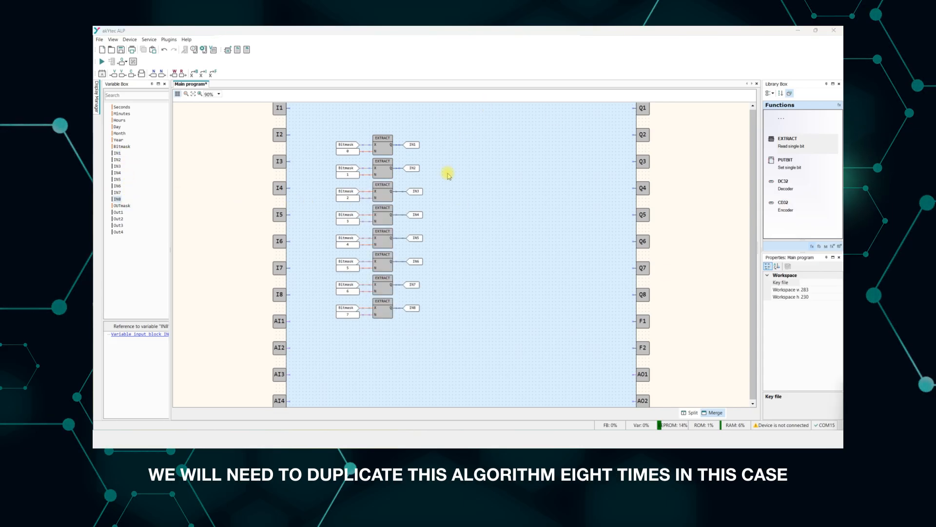
pyautogui.moveTo(316, 196)
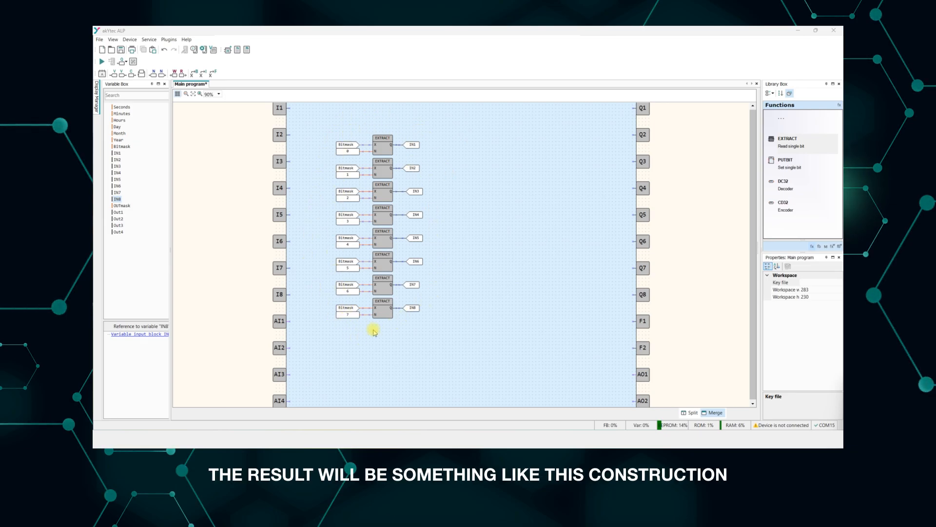
pyautogui.moveTo(416, 159)
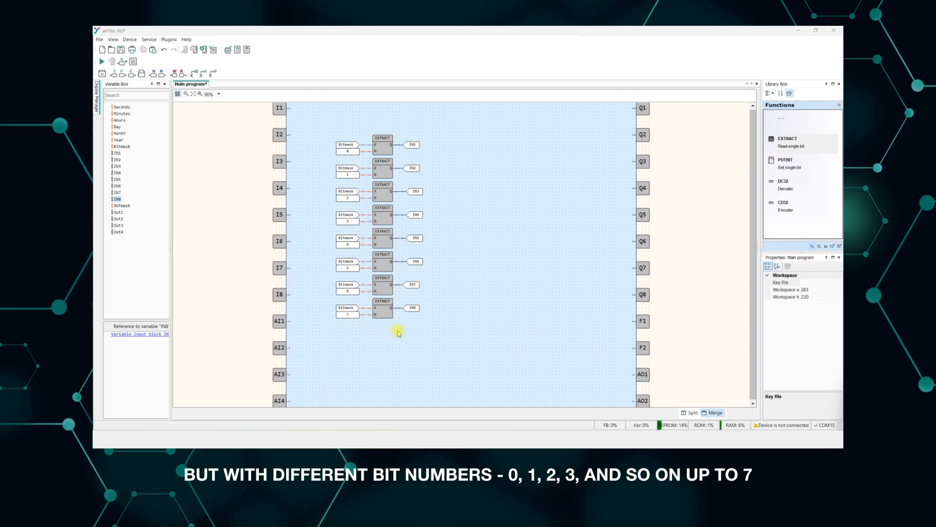
pyautogui.moveTo(422, 146)
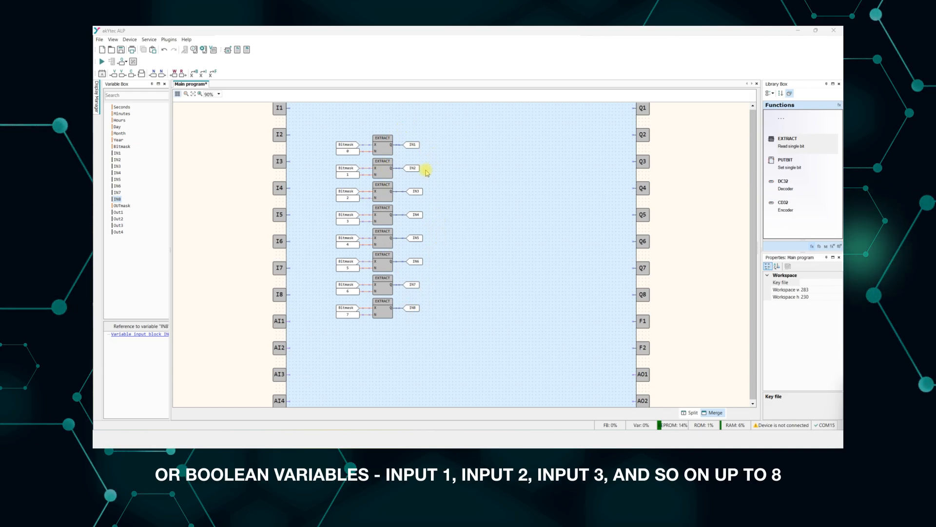
pyautogui.moveTo(426, 318)
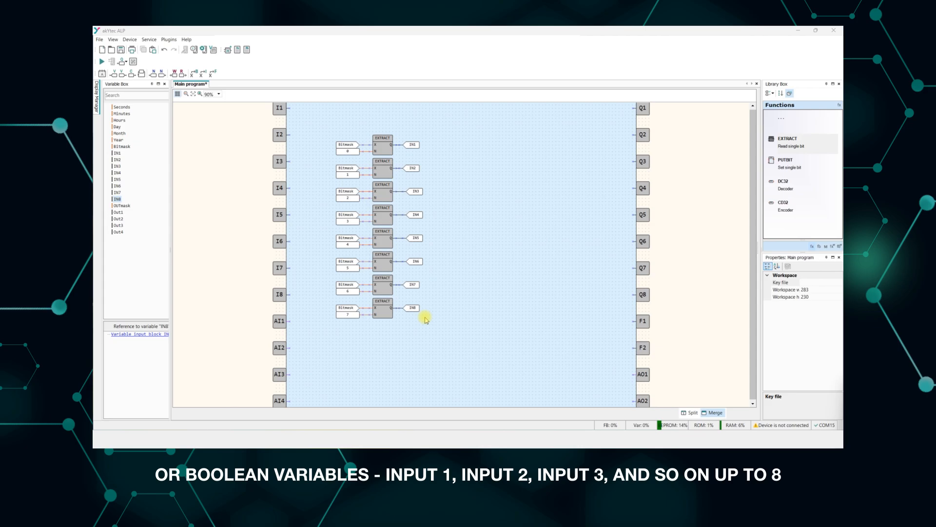
pyautogui.moveTo(421, 333)
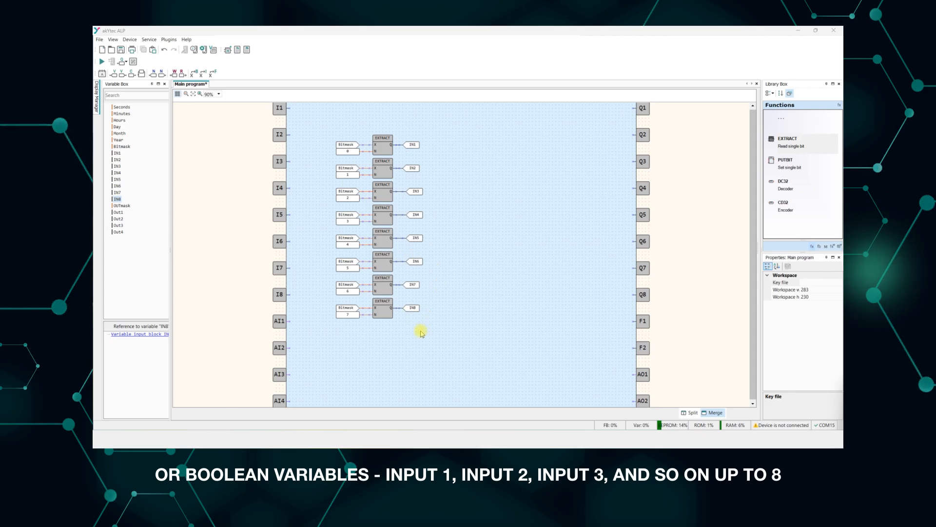
pyautogui.moveTo(390, 327)
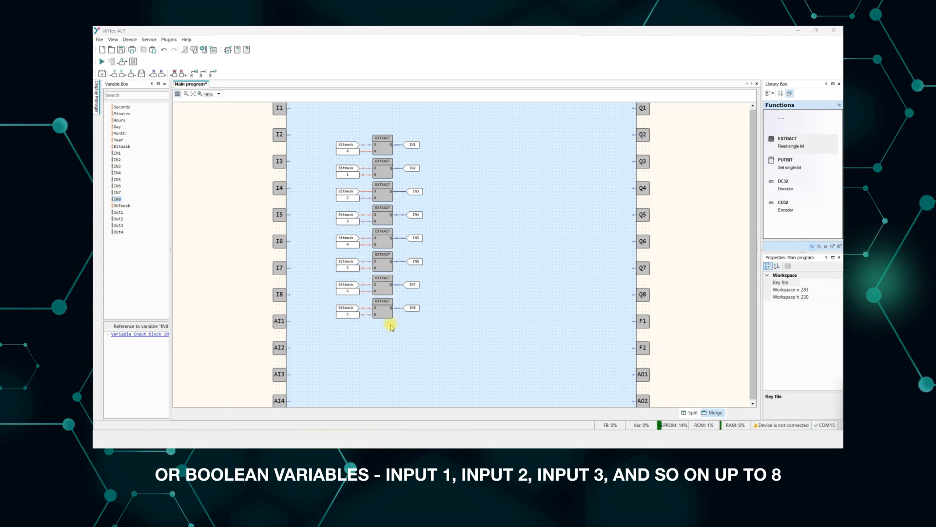
pyautogui.moveTo(328, 156)
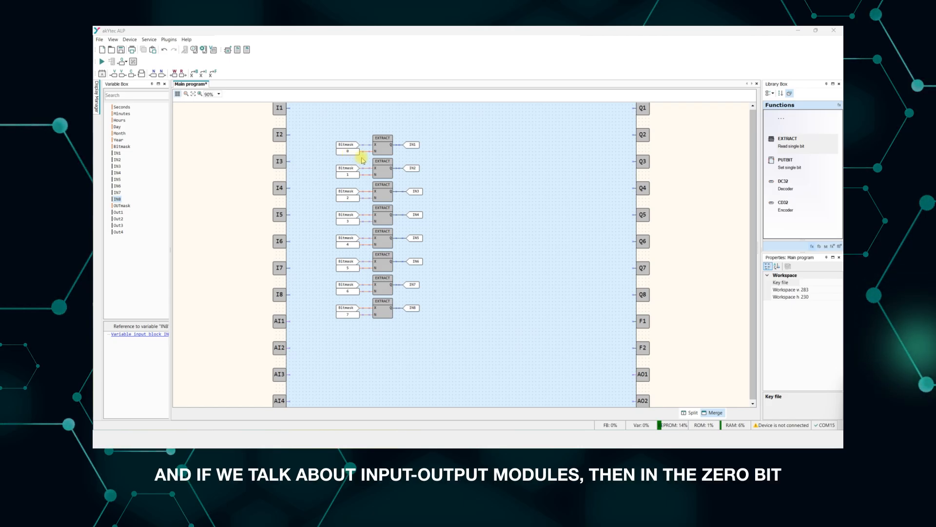
pyautogui.moveTo(332, 158)
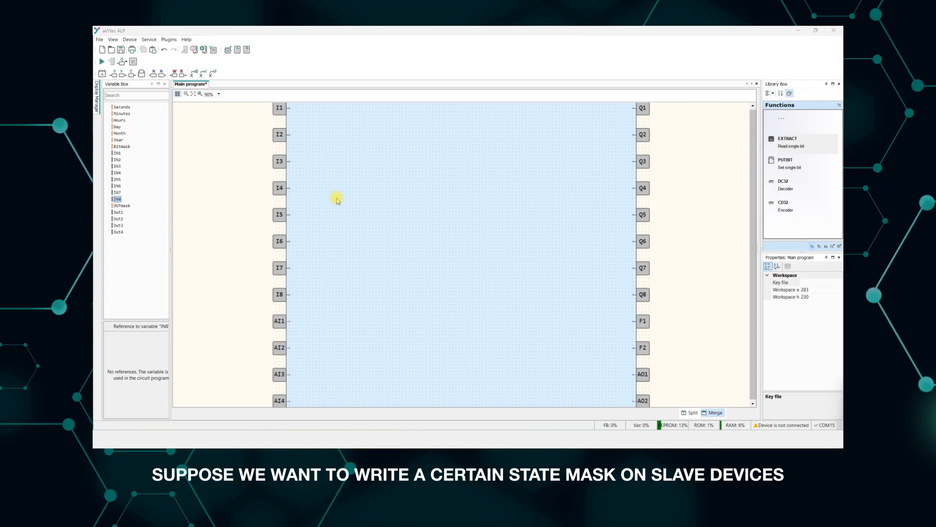
pyautogui.moveTo(330, 232)
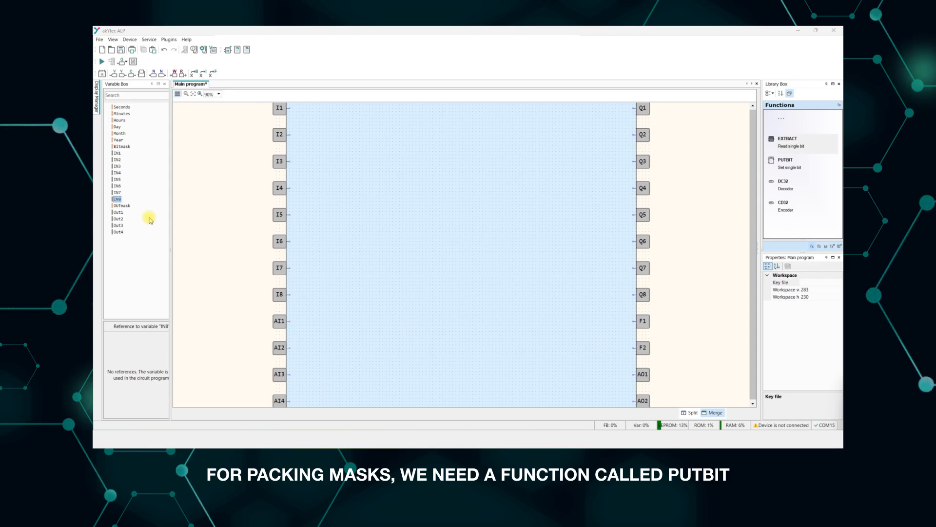
# - Place a single PUTBIT block from the Functions list onto the canvas
pyautogui.click(122, 205)
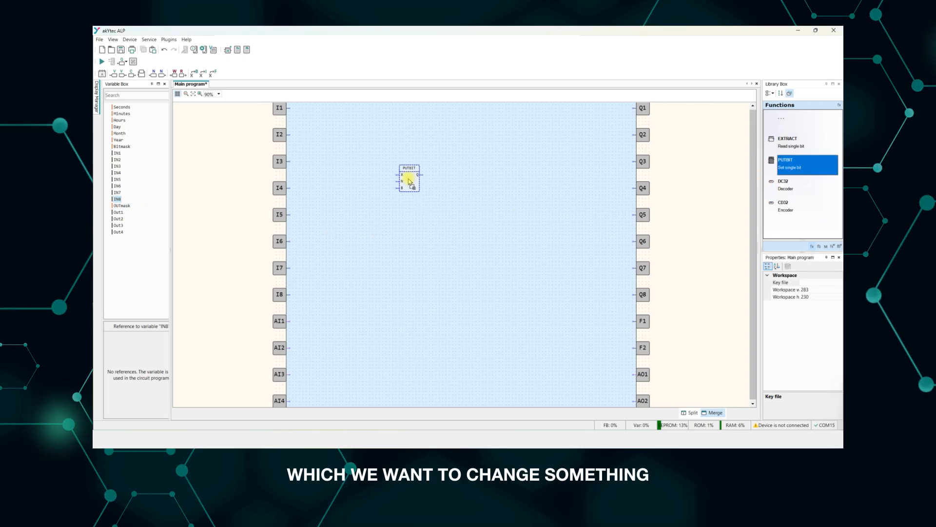
pyautogui.click(409, 179)
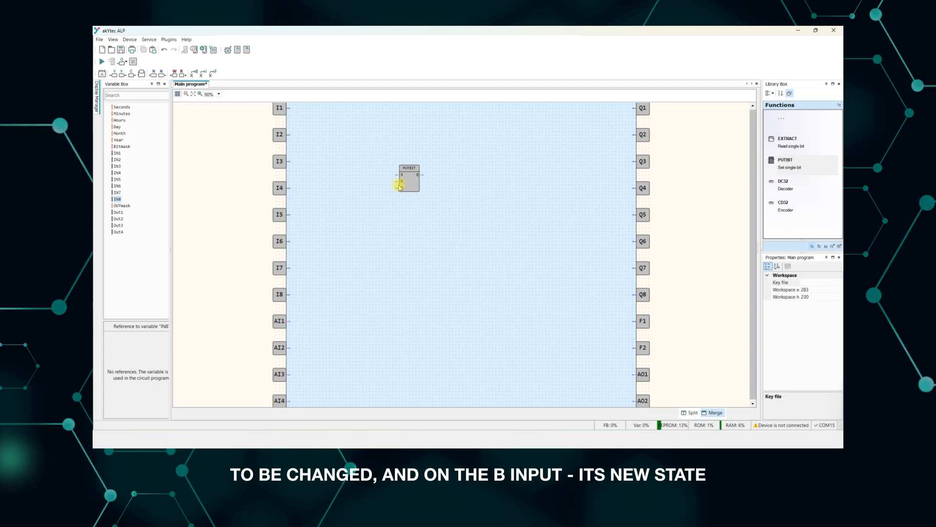
pyautogui.moveTo(391, 194)
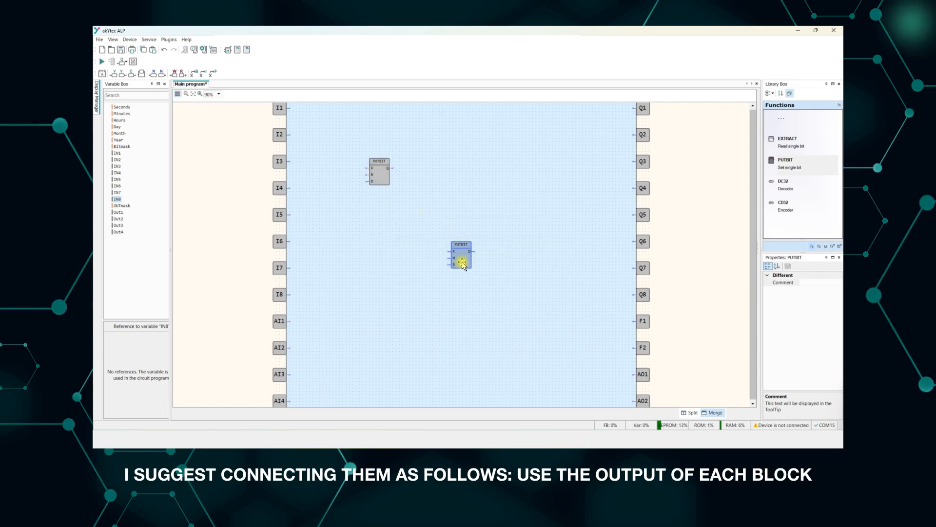
# - Add third and fourth PUTBIT blocks and link the third block's output to the fourth
pyautogui.moveTo(460, 258); pyautogui.dragTo(411, 203)
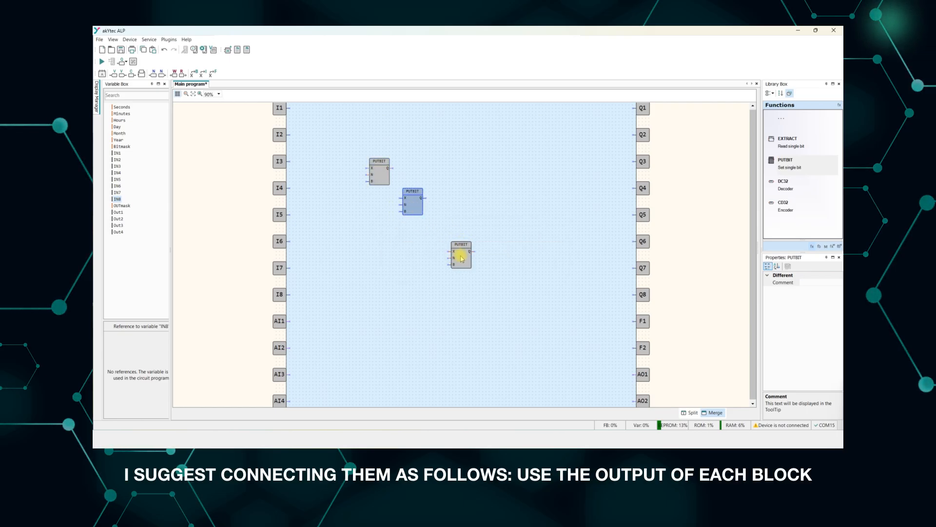
pyautogui.moveTo(460, 256); pyautogui.dragTo(444, 230)
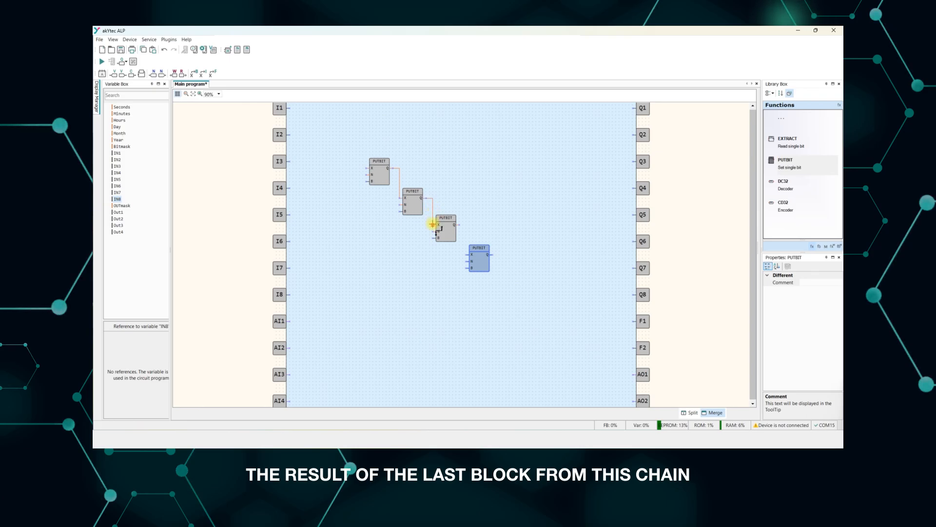
pyautogui.click(458, 225)
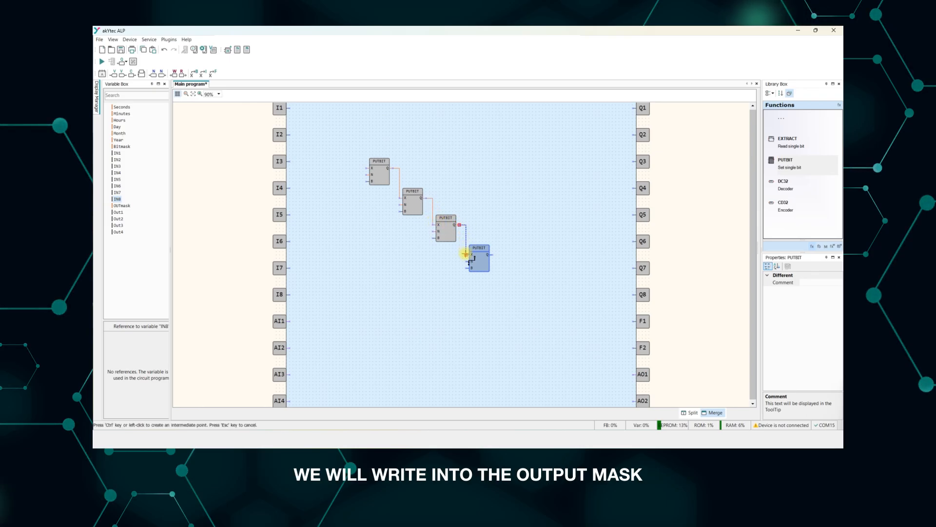
pyautogui.click(176, 239)
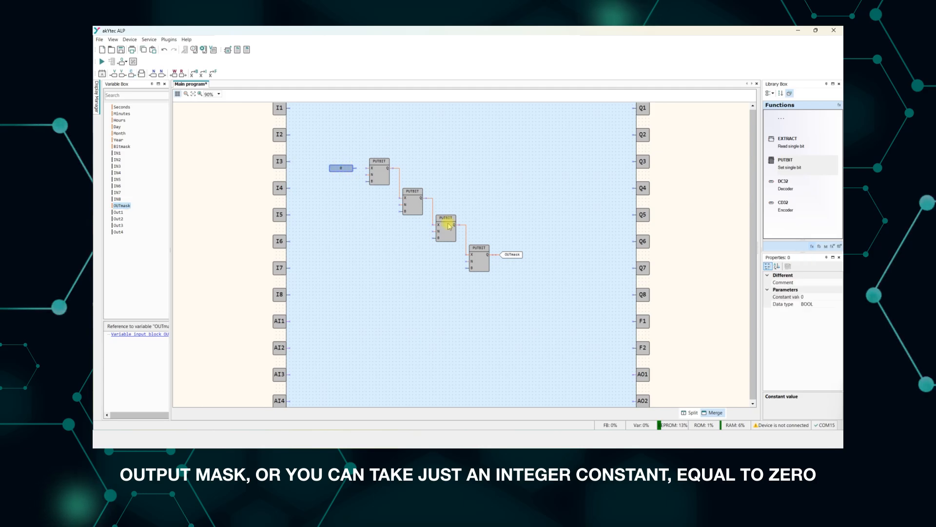
# - Make the zero constant an INT, wire it into the first PUTBIT, and select Out1
pyautogui.click(782, 303)
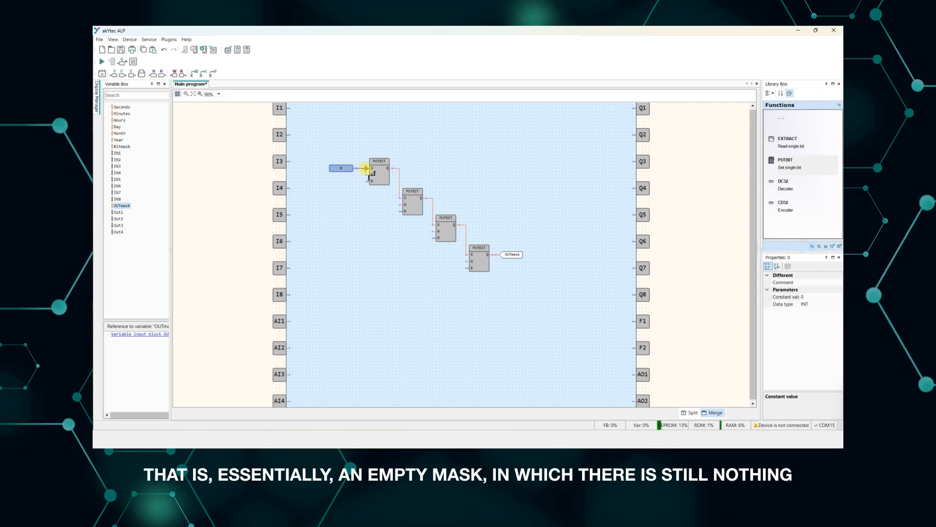
pyautogui.click(346, 179)
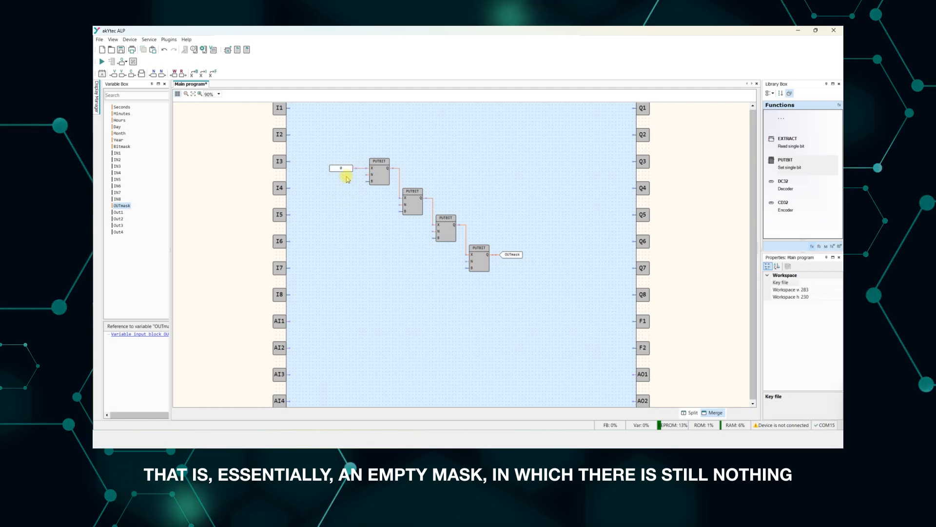
pyautogui.click(341, 168)
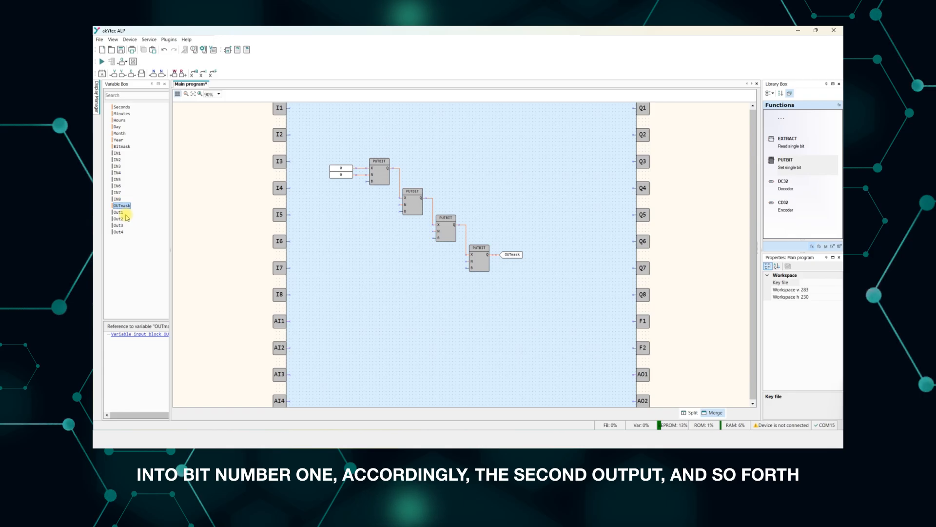
pyautogui.click(118, 213)
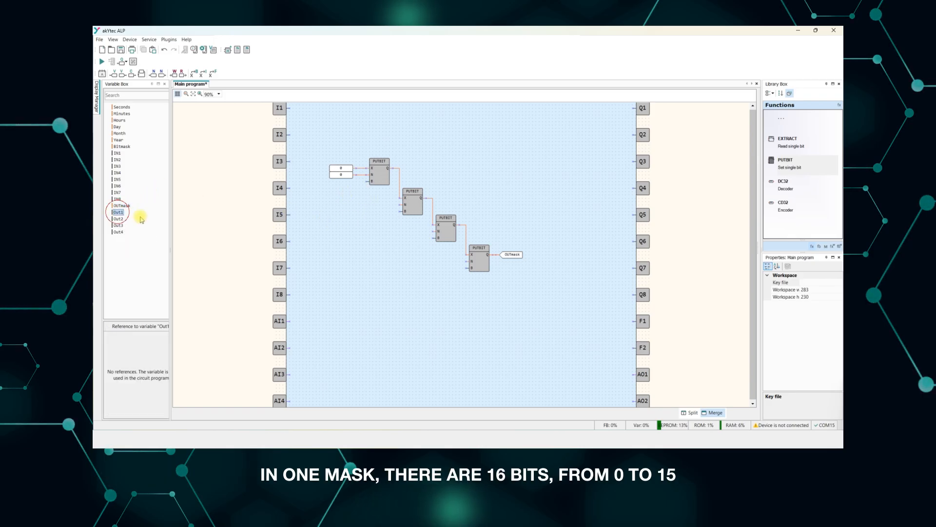
# - Feed Out1 into the first PUTBIT's B input, then select the Out2 variable
pyautogui.moveTo(118, 212); pyautogui.dragTo(343, 179)
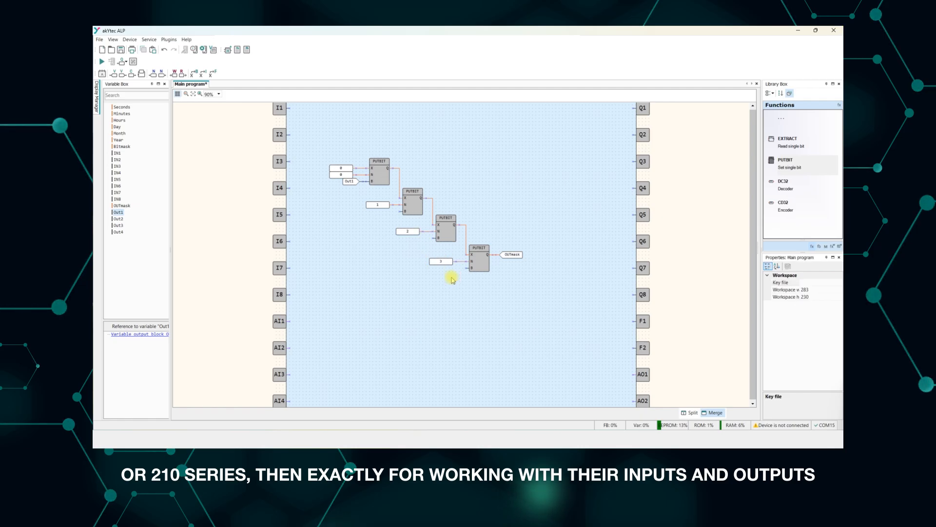
pyautogui.click(118, 218)
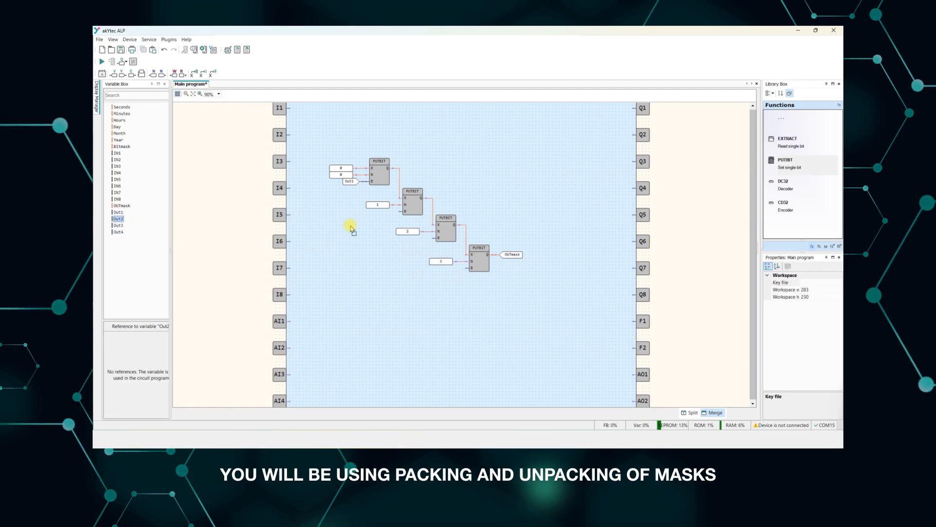